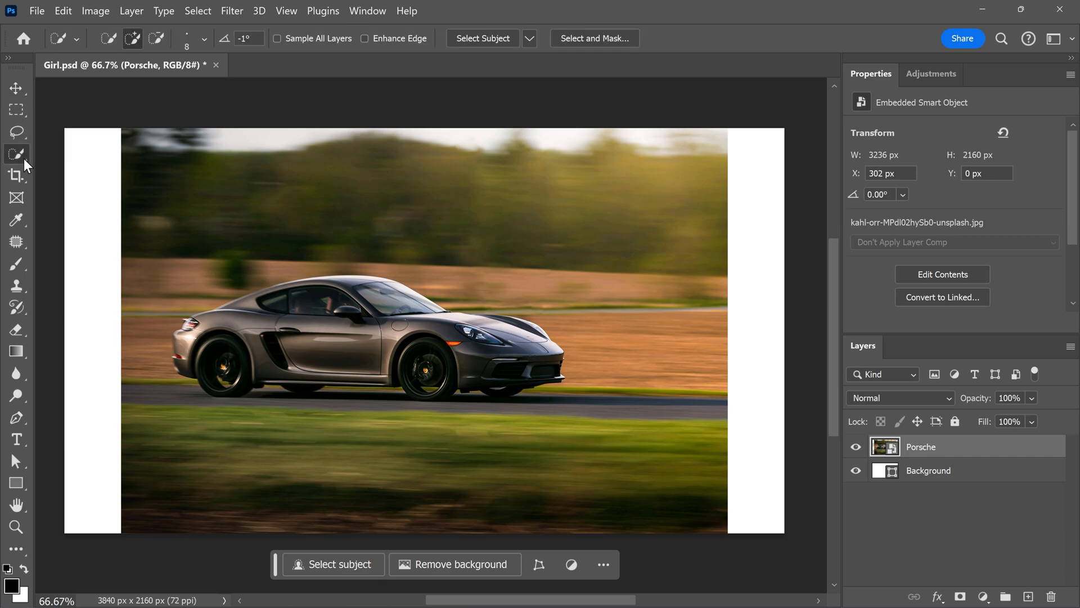
- Select the Porsche with the Object Selection Tool and mask it onto a white background
left_click(16, 154)
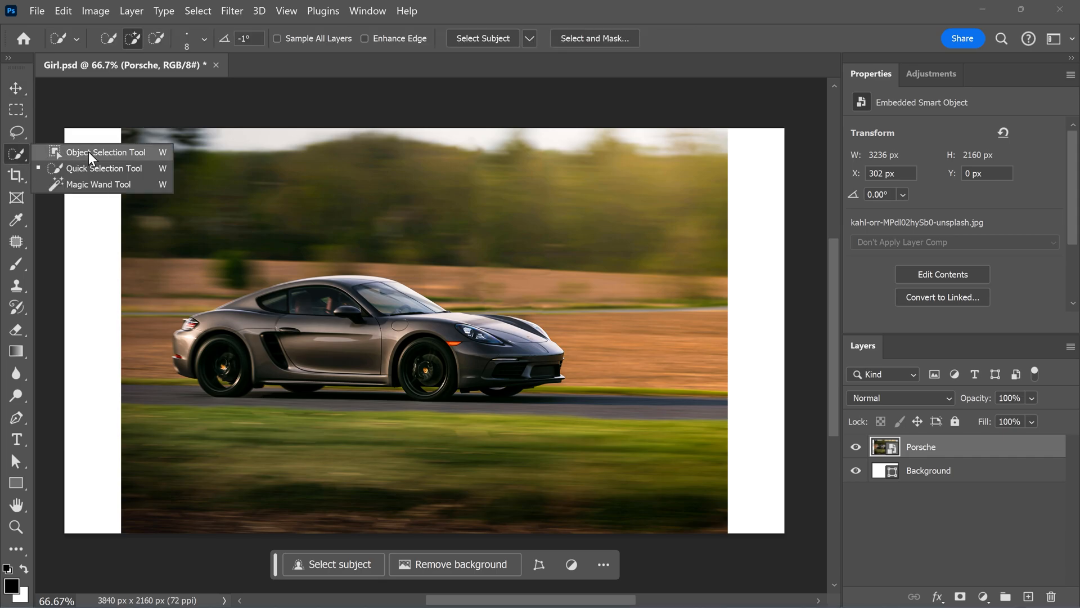
left_click(106, 152)
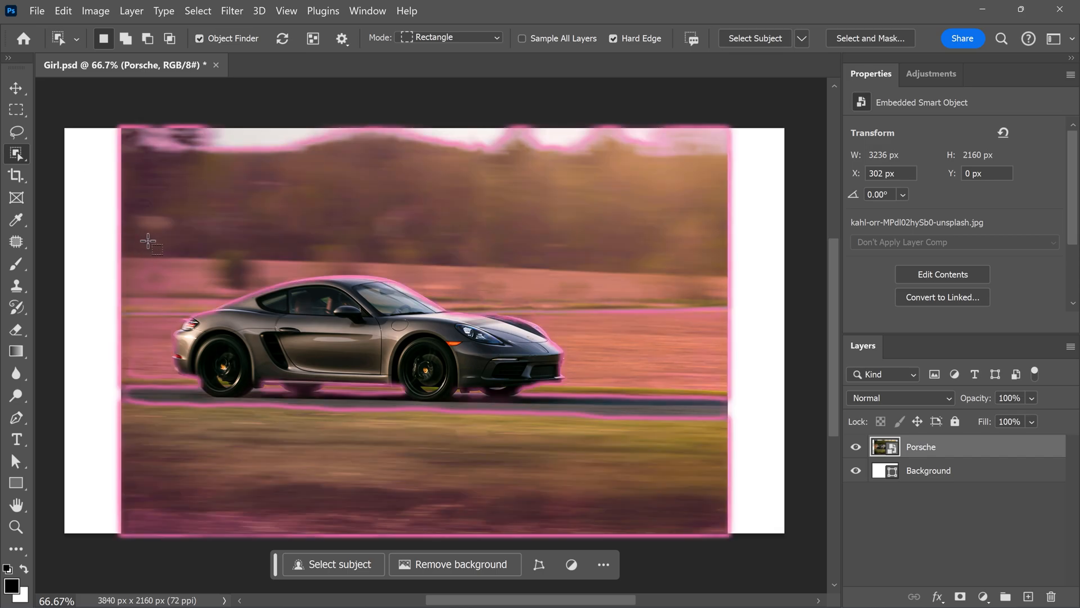
left_click_drag(149, 243, 588, 437)
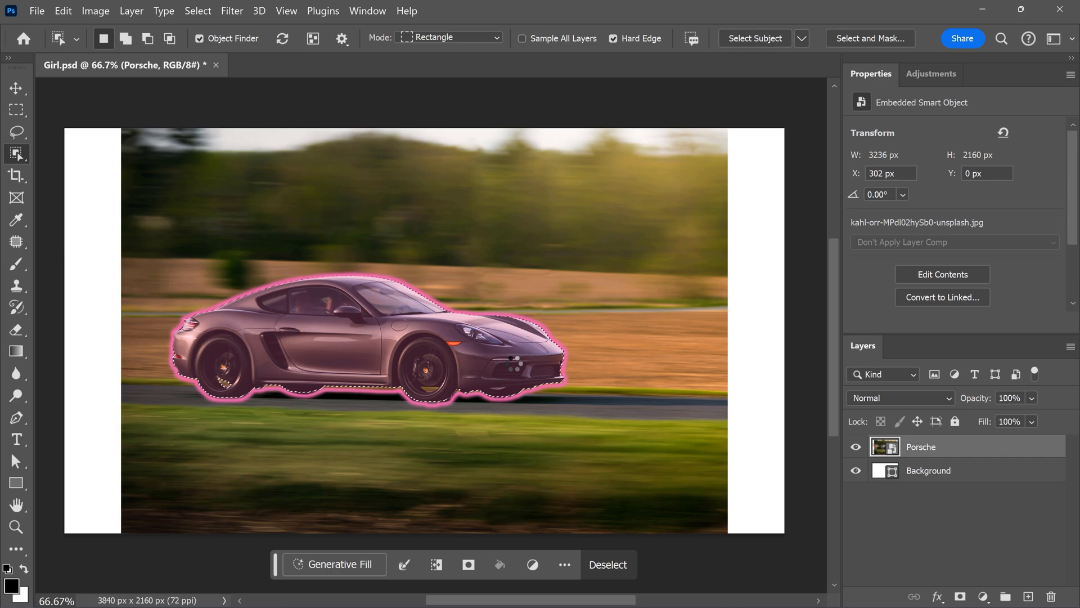
left_click(468, 564)
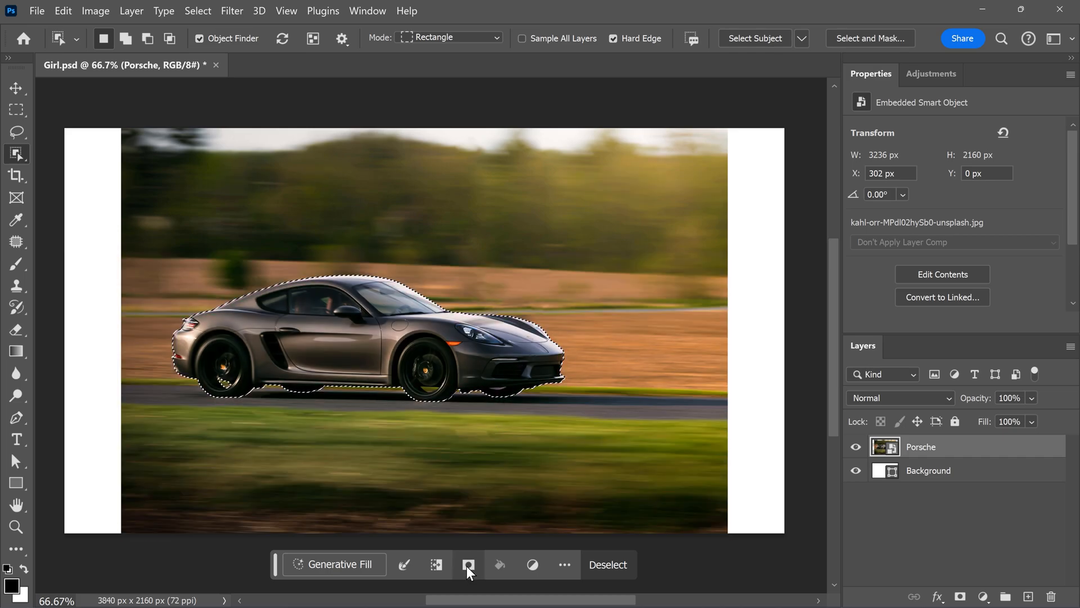
left_click(468, 564)
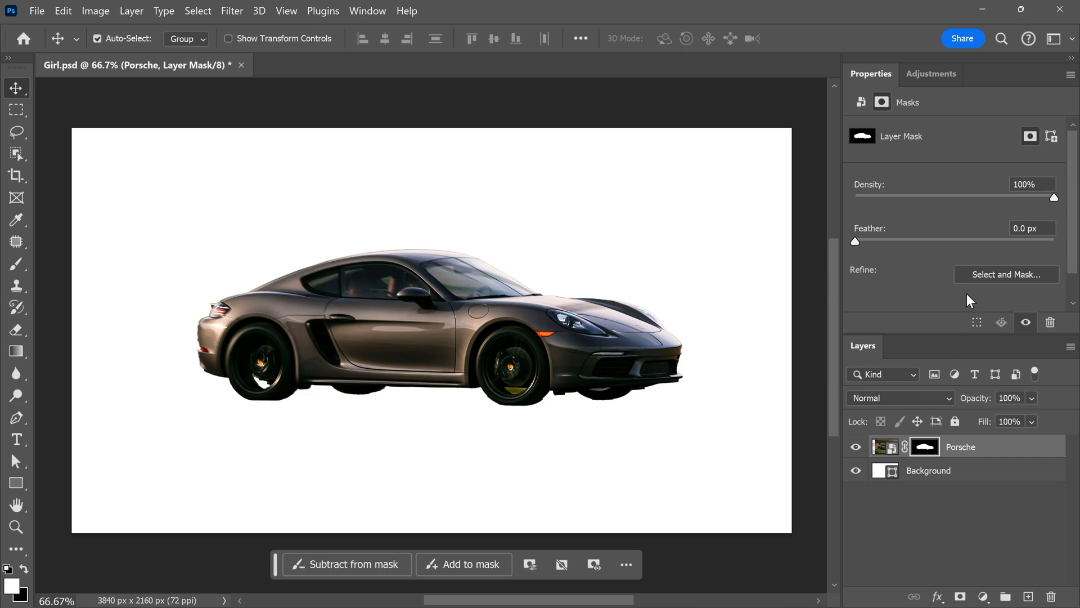
- Enter Select and Mask and lower the view opacity to roughly half
left_click(1005, 275)
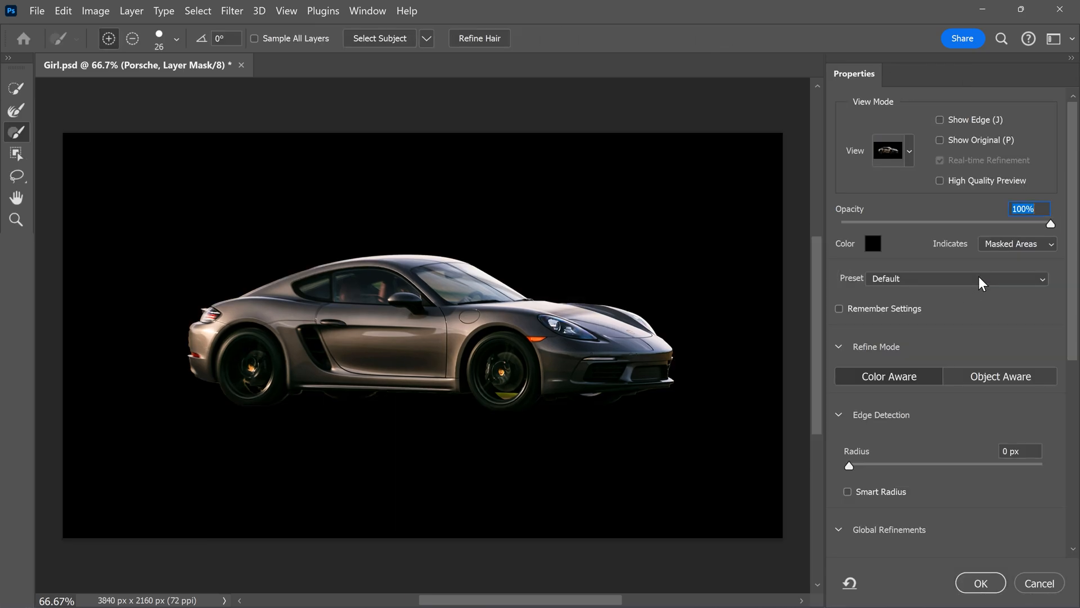
left_click_drag(1050, 223, 954, 223)
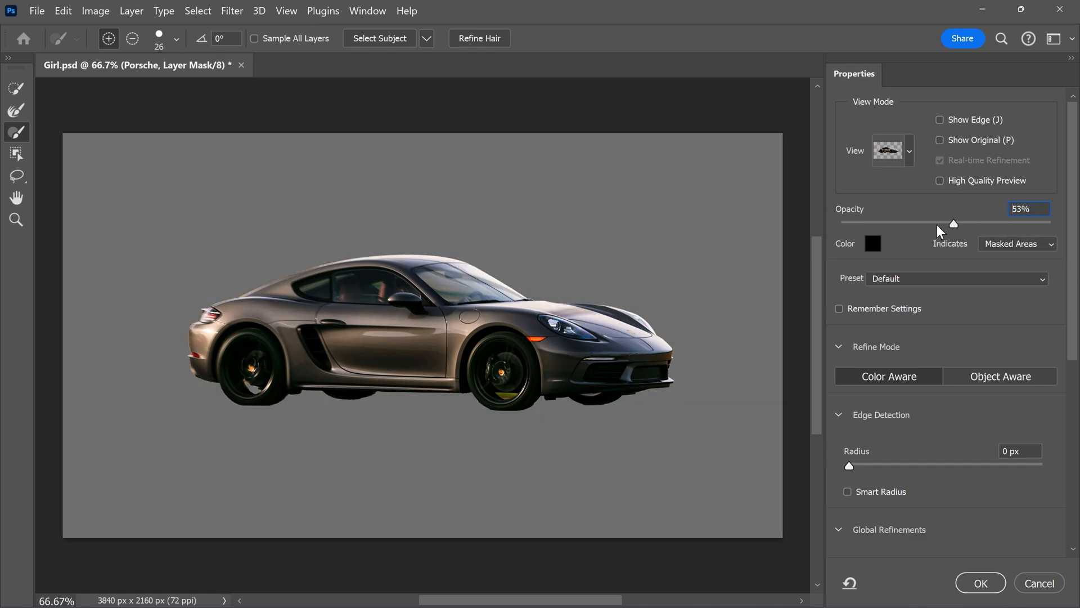
left_click_drag(956, 224, 913, 224)
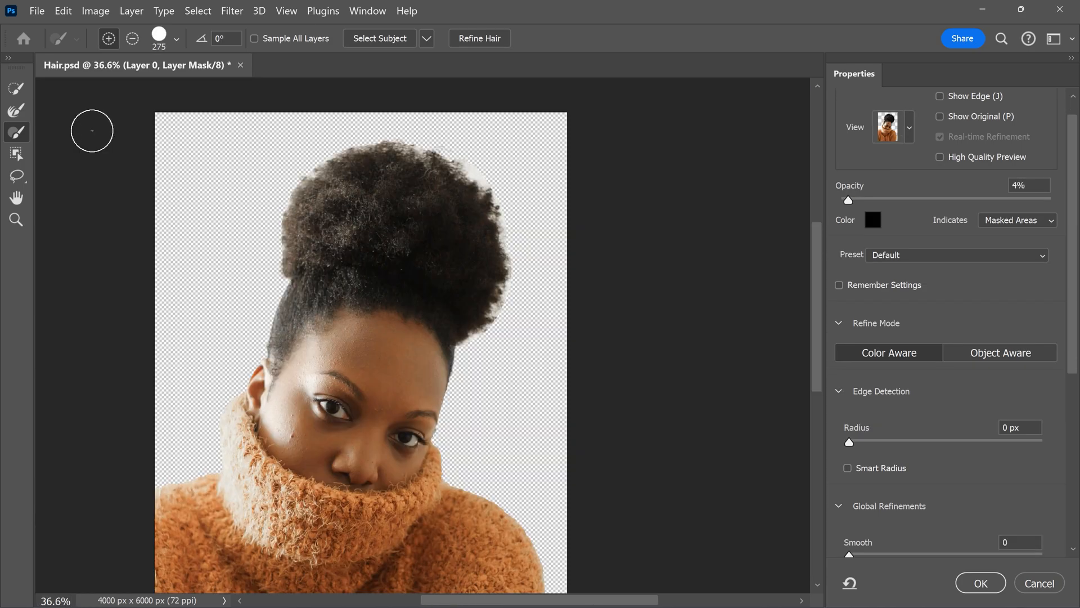
- Refine the mask along the curly hair outline with the Refine Edge Brush
left_click_drag(91, 131, 283, 224)
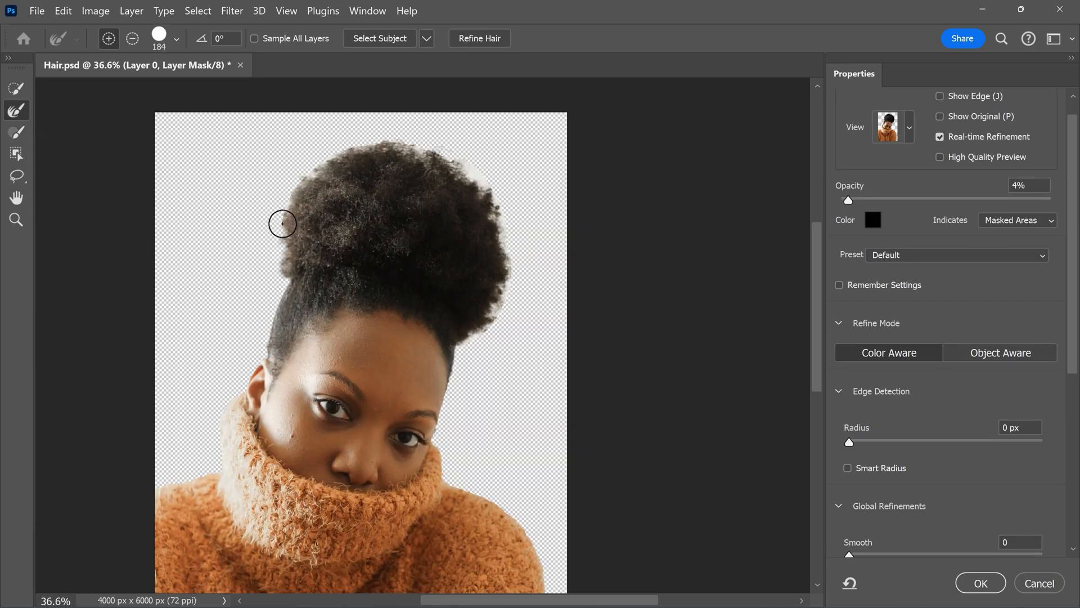
left_click_drag(282, 223, 477, 177)
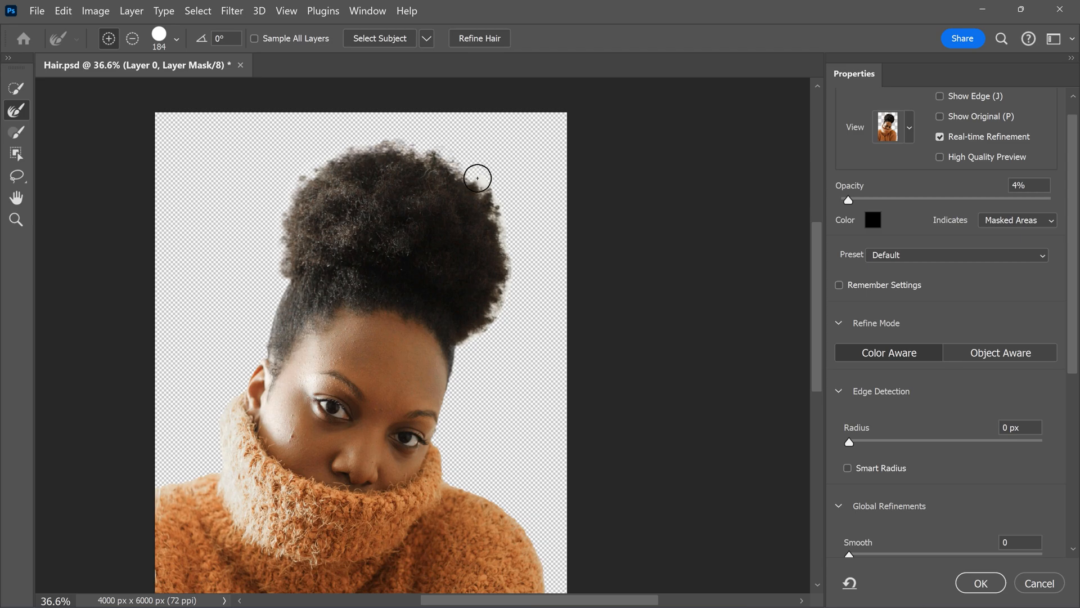
left_click_drag(477, 178, 465, 347)
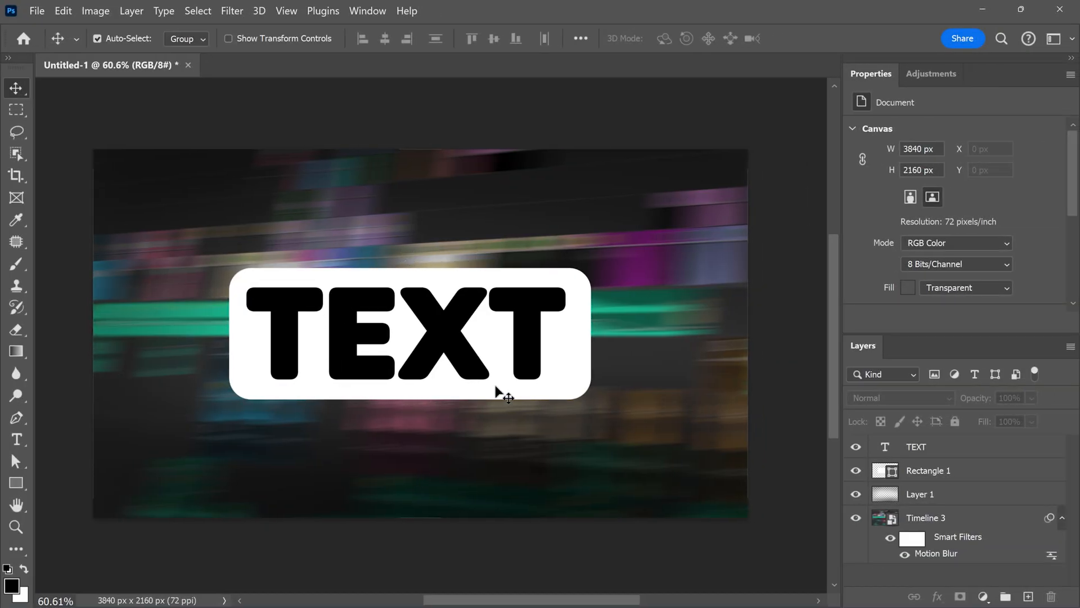
mouse_move(568, 282)
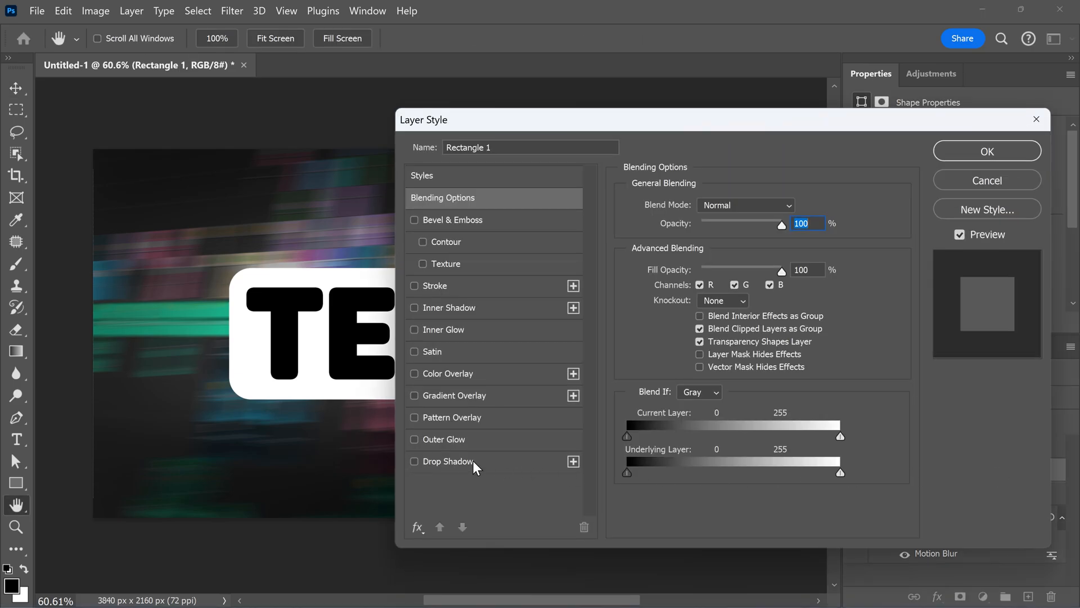
- Enable a Drop Shadow at 41% opacity on the Rectangle 1 layer style
left_click(416, 461)
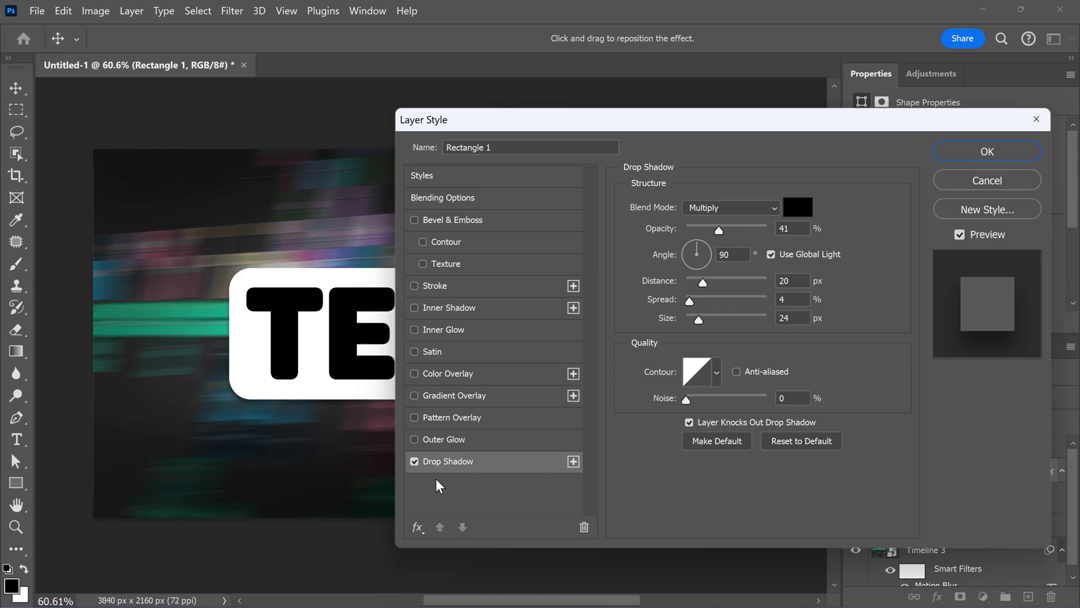
left_click(987, 151)
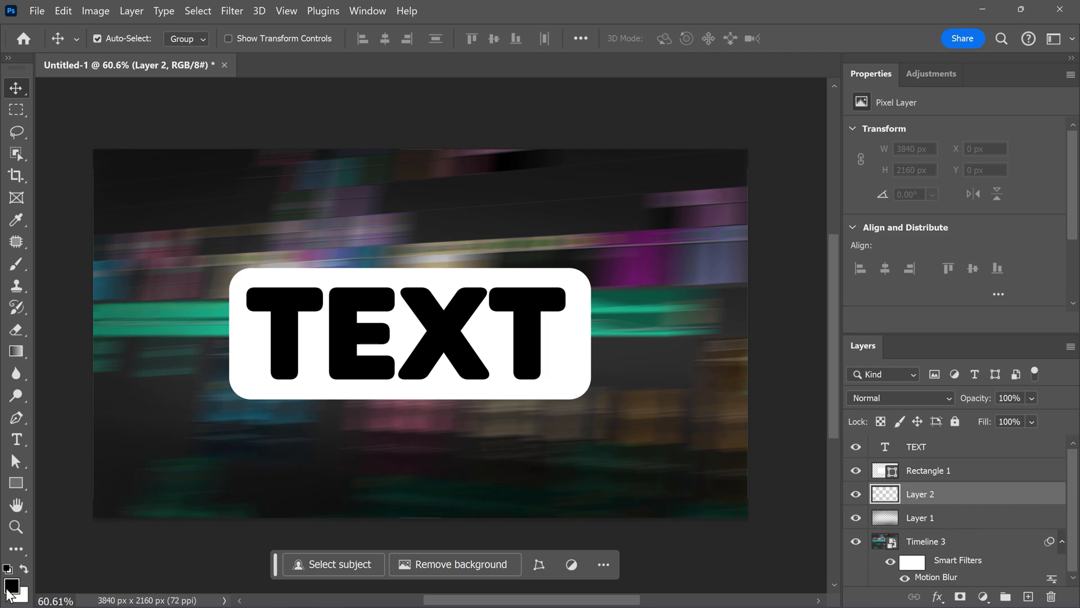
mouse_move(70, 444)
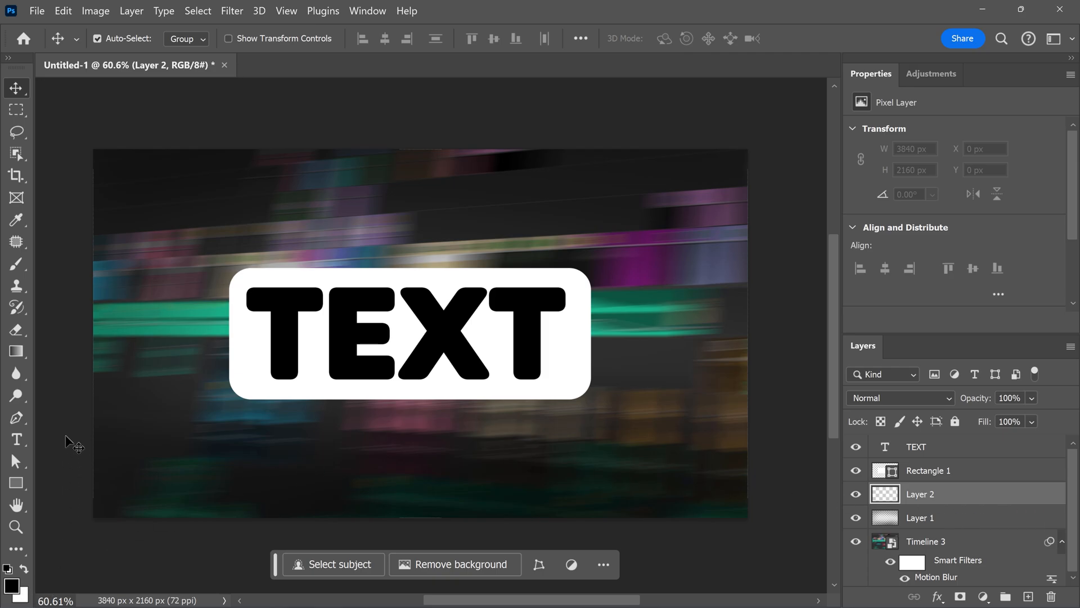
- Paint a soft low-opacity shadow below the text box with a ~417 px brush on Layer 2
left_click(16, 264)
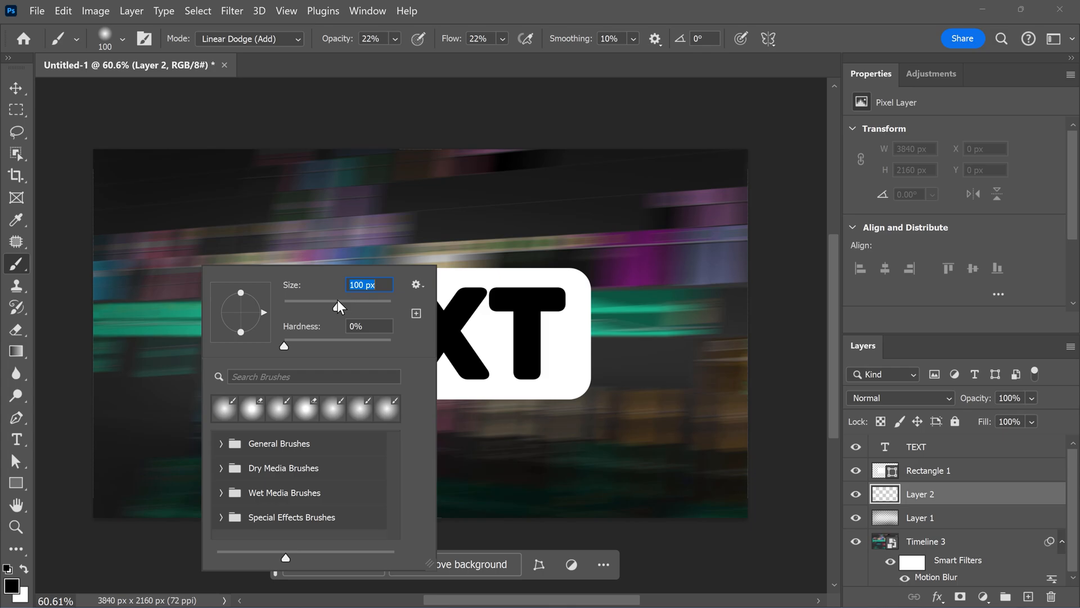
left_click_drag(337, 307, 377, 308)
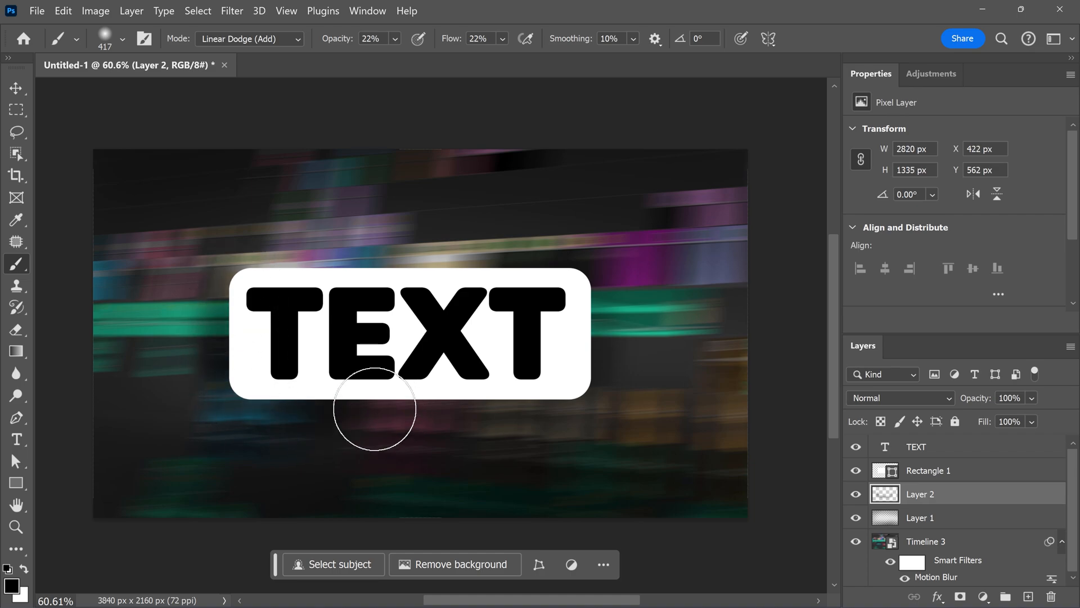
left_click_drag(374, 410, 551, 379)
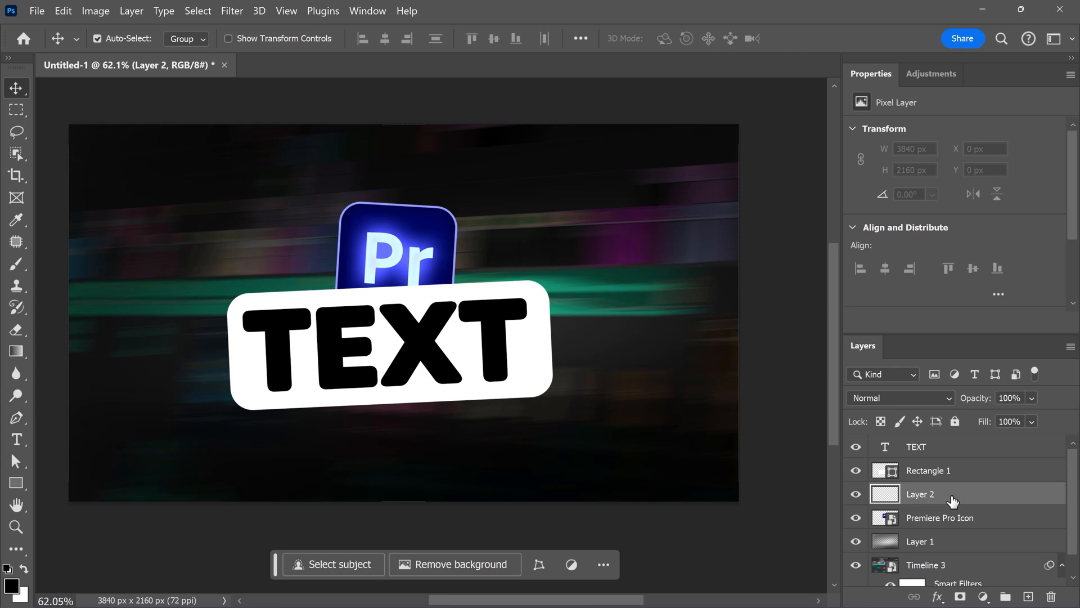
- Select Layer 2 for brushing in Linear Dodge (Add) at 22% opacity and flow
left_click(16, 263)
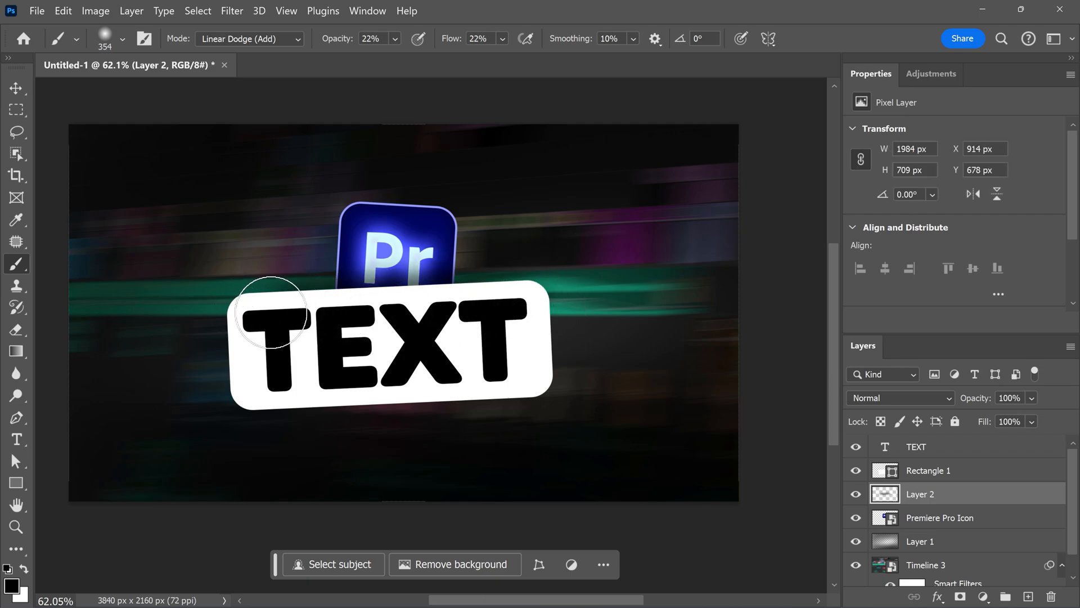
key("alt")
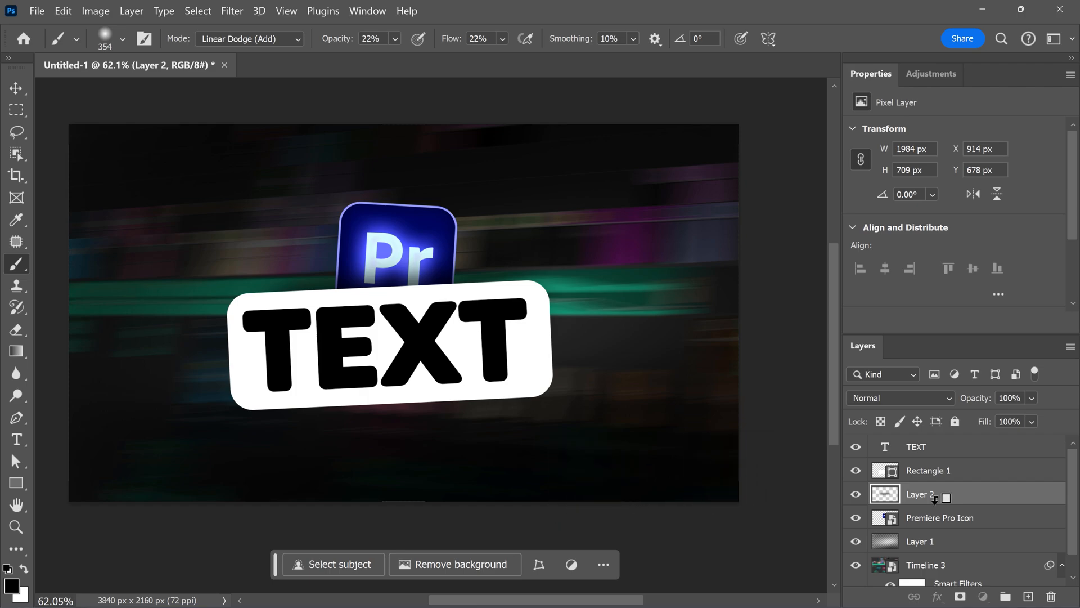
left_click(16, 88)
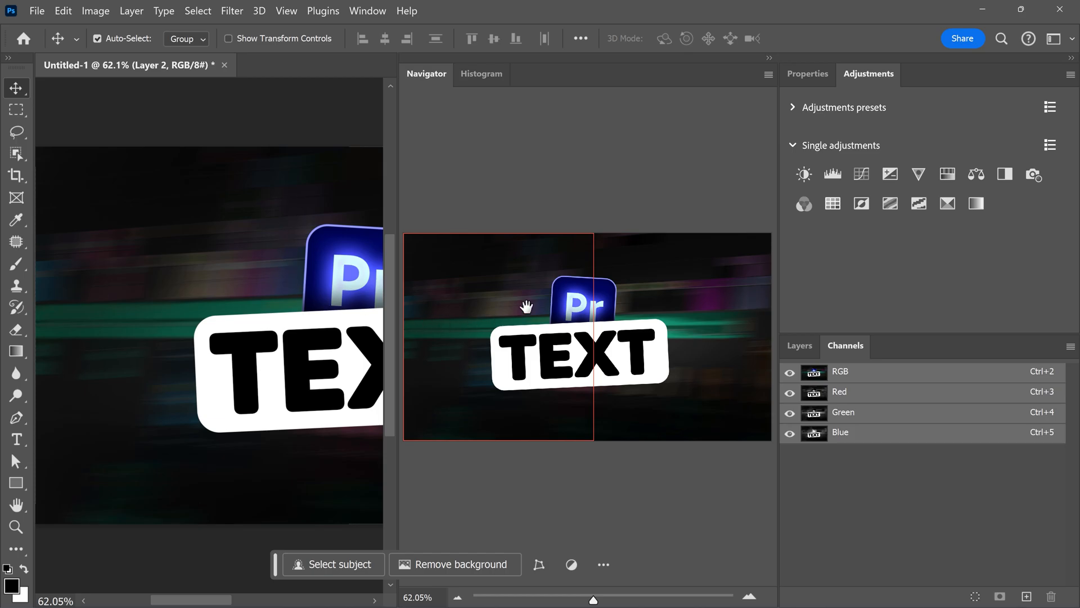
- Reset the panels to the saved custom workspace via Window > Workspace
left_click(367, 11)
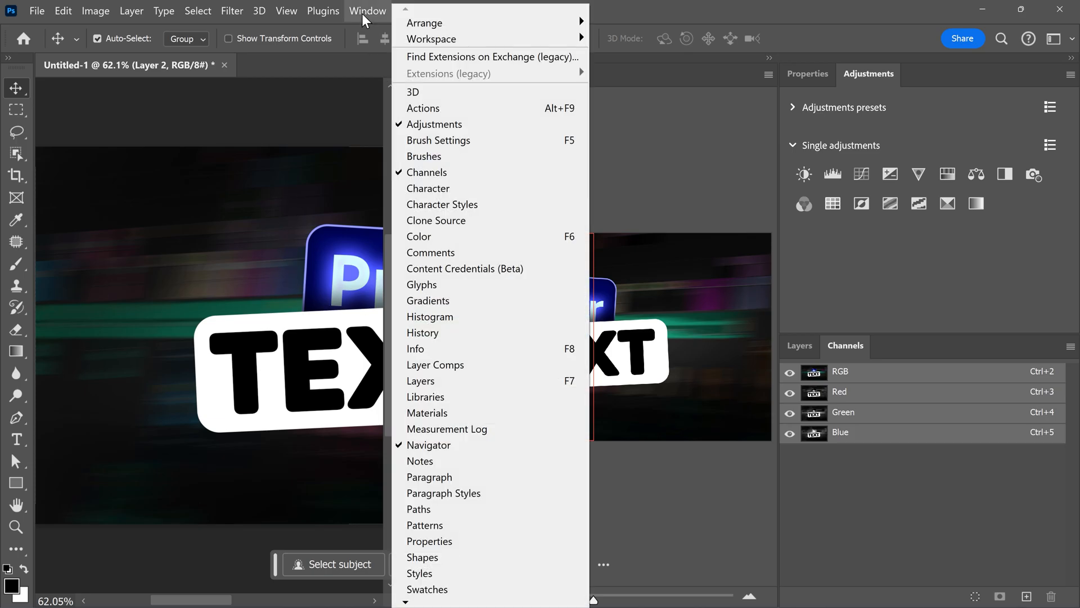
mouse_move(431, 39)
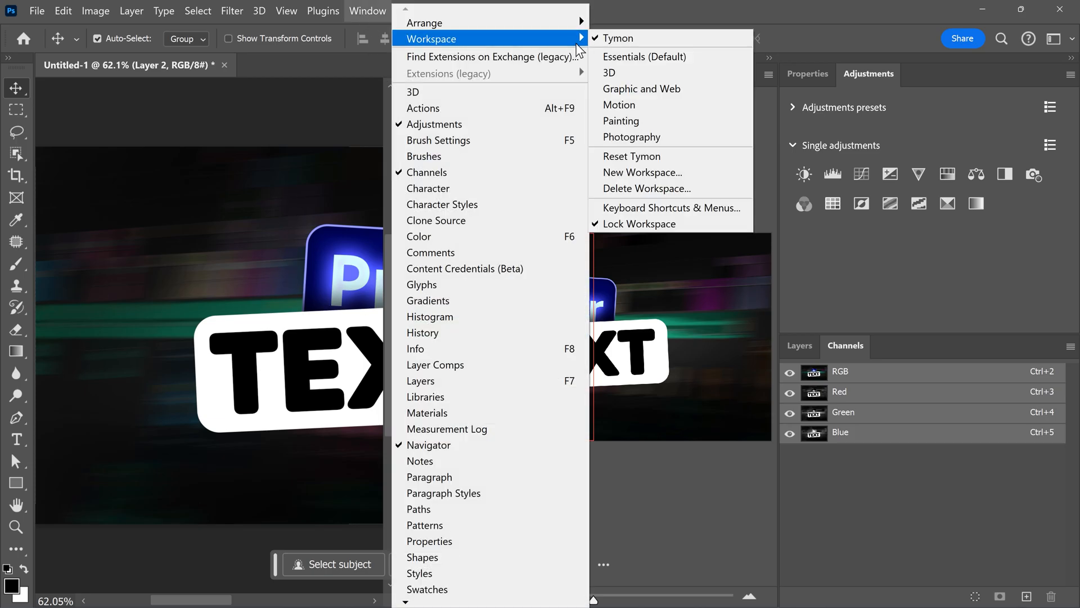
left_click(632, 156)
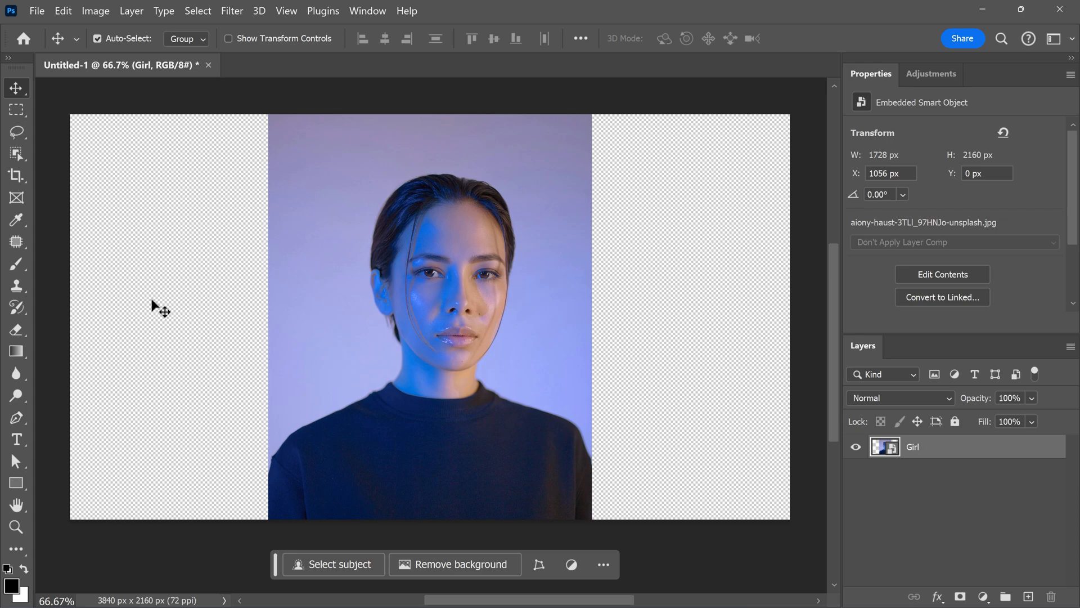
mouse_move(62, 133)
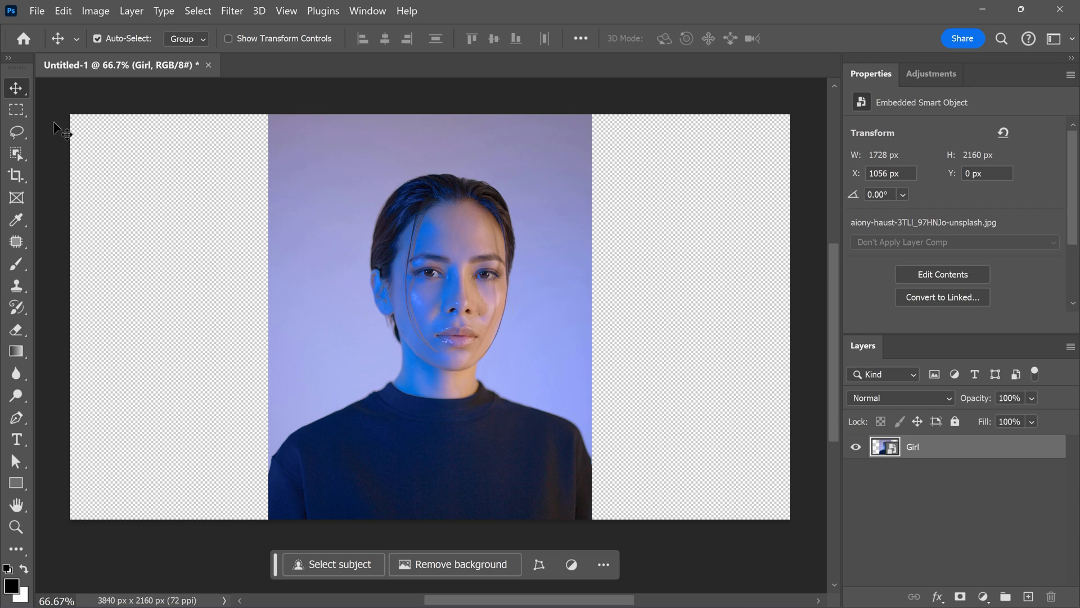
- Generate fill for the empty canvas sides around the portrait with no prompt
left_click(17, 110)
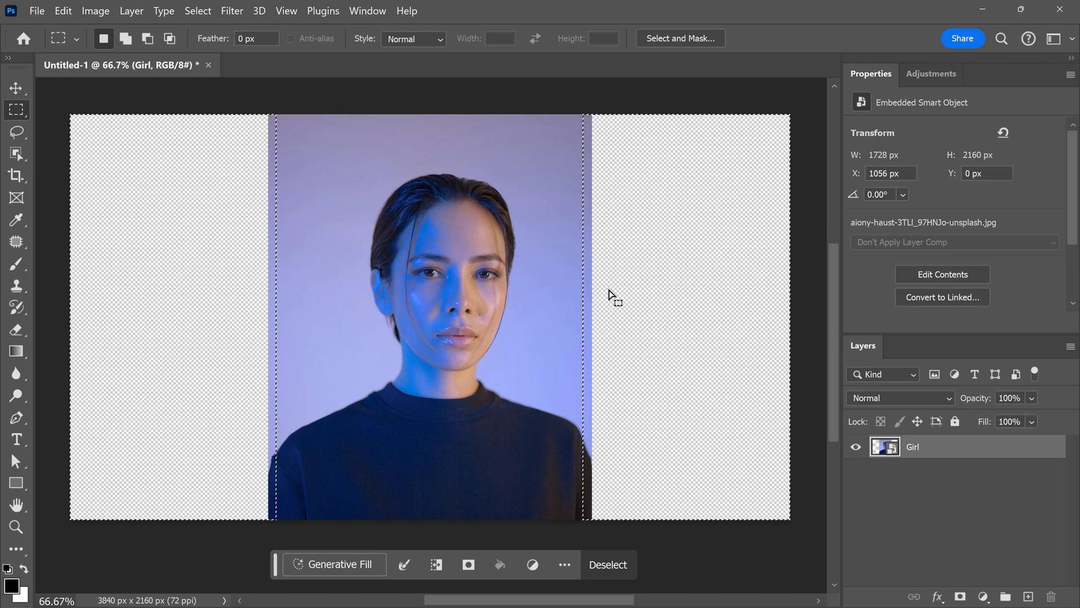
left_click(334, 563)
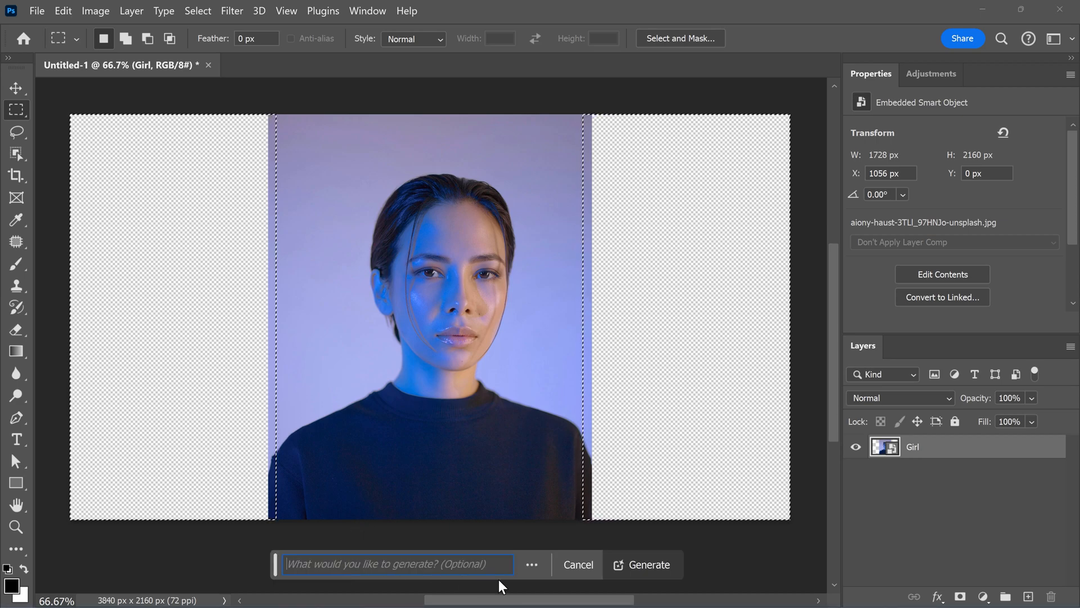
left_click(648, 564)
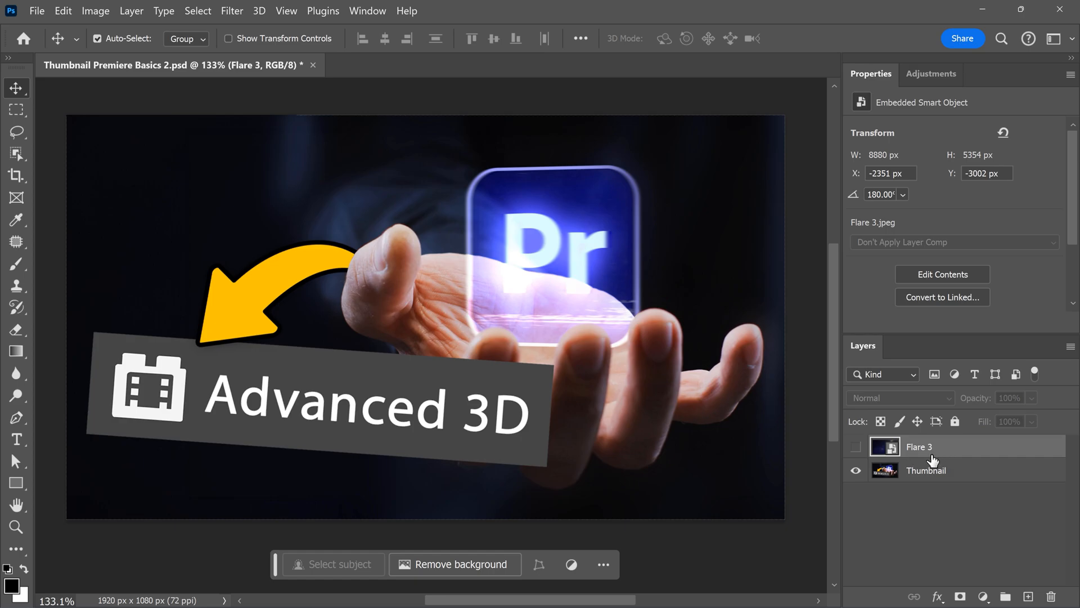
- Show Flare 3, nudge it, and blend it with Linear Dodge (Add)
left_click(855, 447)
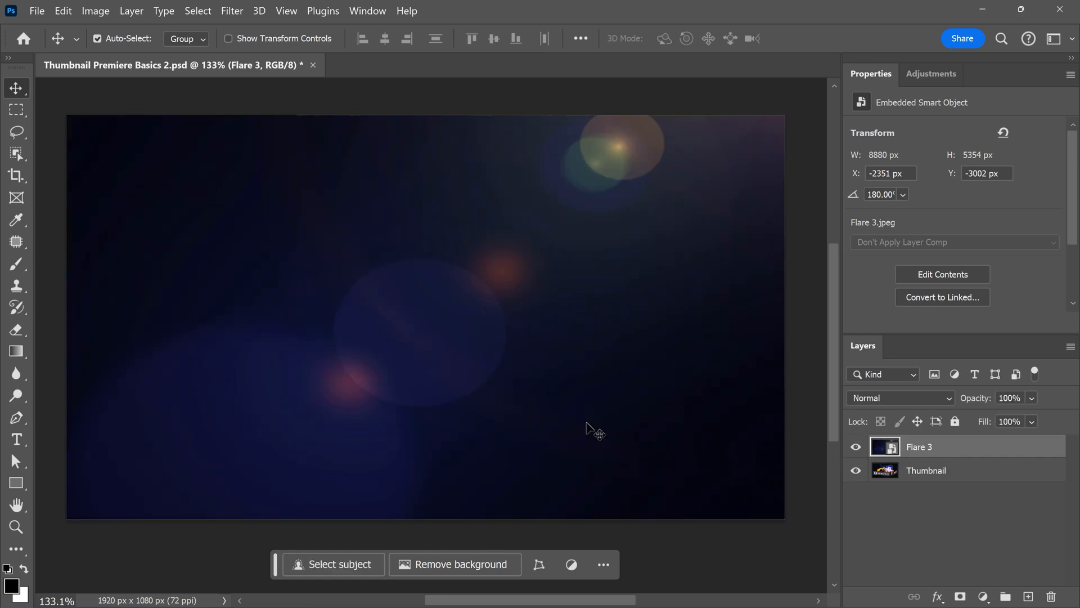
left_click_drag(588, 427, 461, 303)
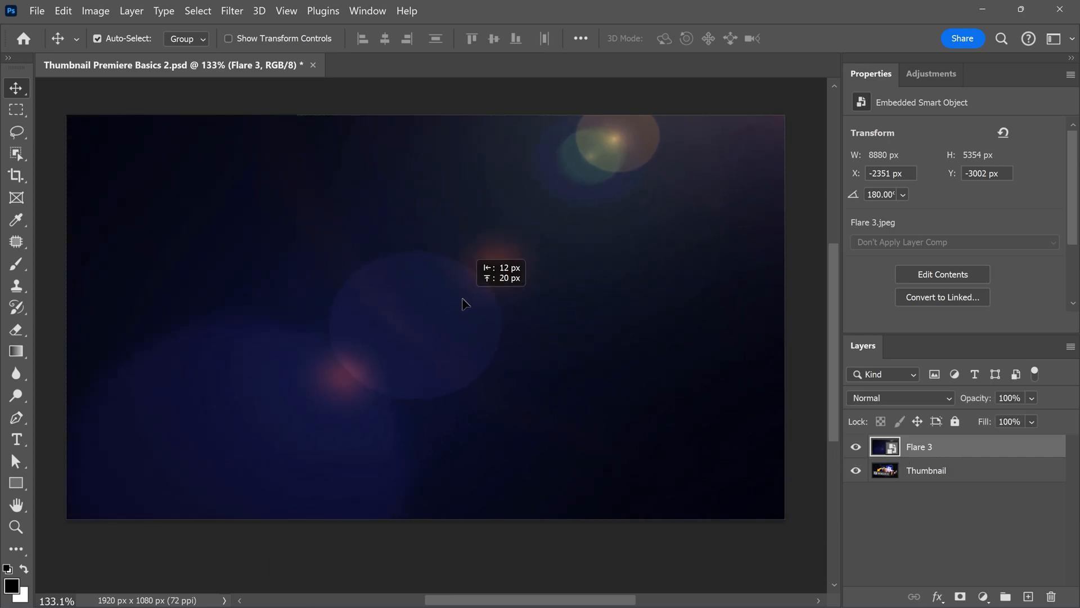
left_click(900, 397)
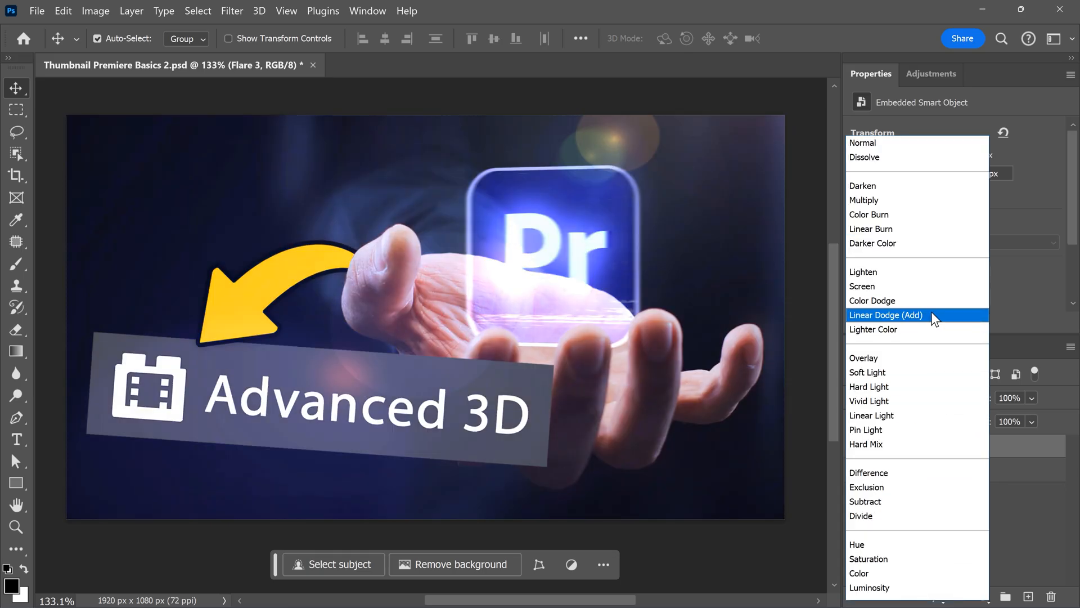
left_click(886, 316)
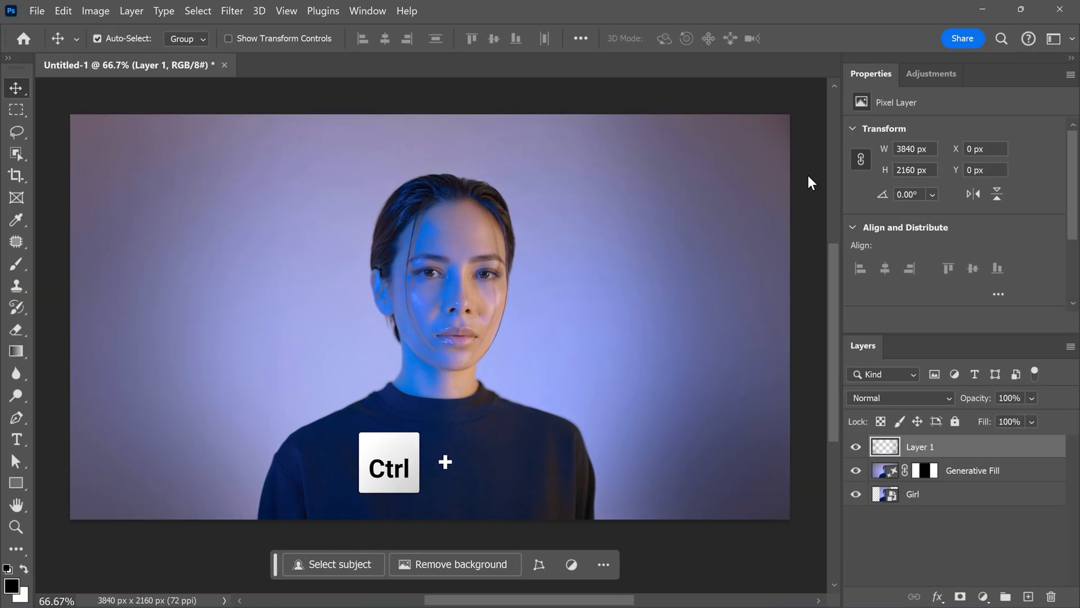
- Export the expanded portrait as a 3840 × 2160 JPG via Export As
key("ctrl+shift+alt+w")
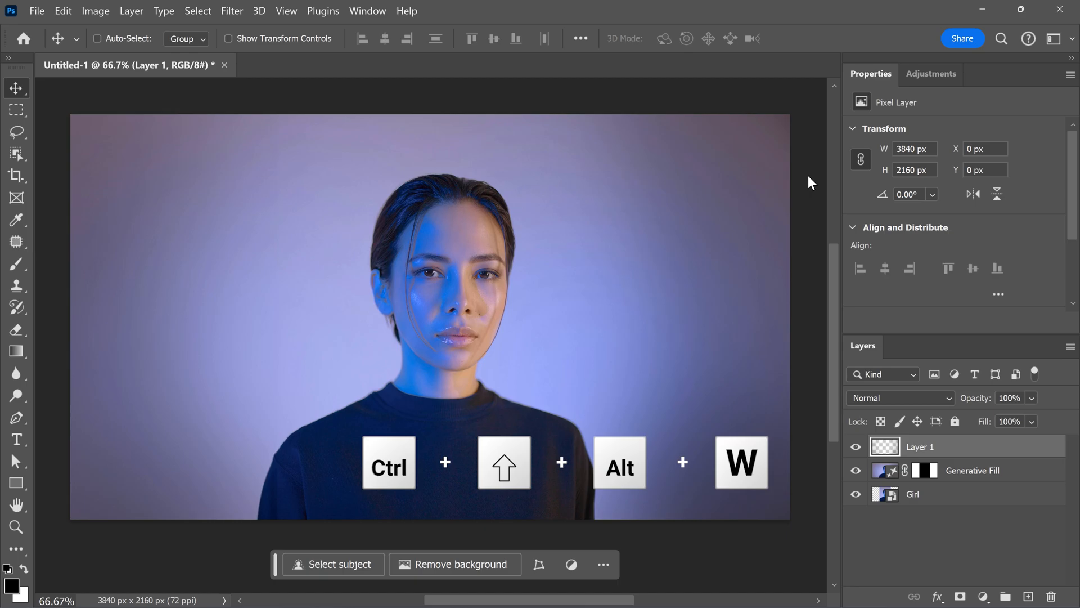
key("ctrl+shift+alt+w")
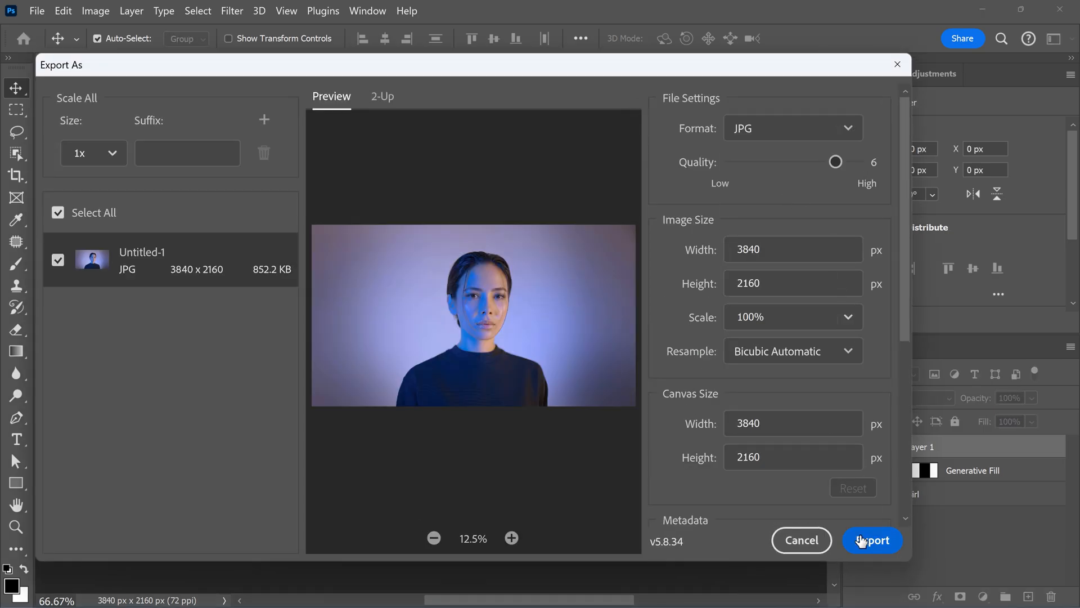
left_click(871, 540)
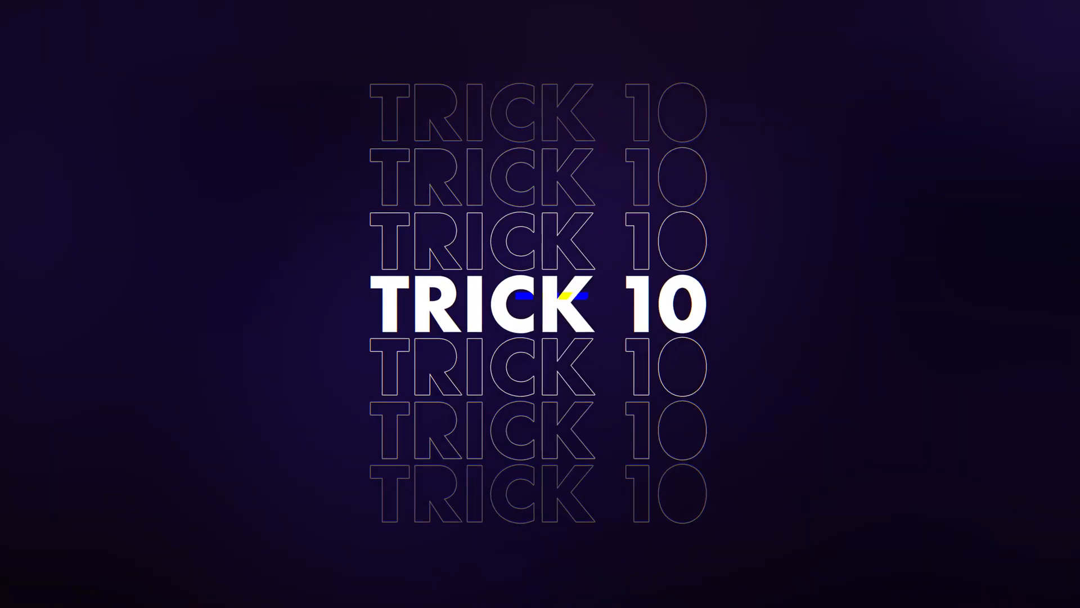